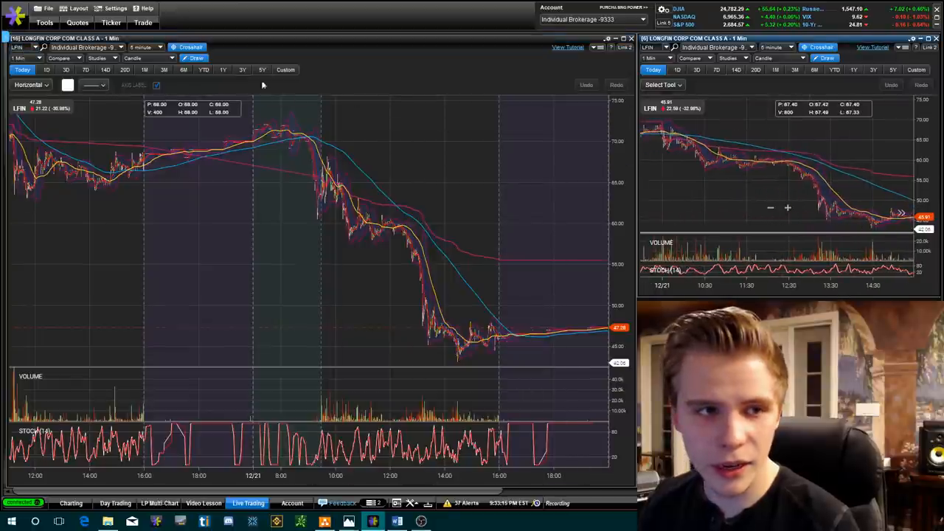
Step: Switch the Longfin chart to daily candles
left_click(222, 69)
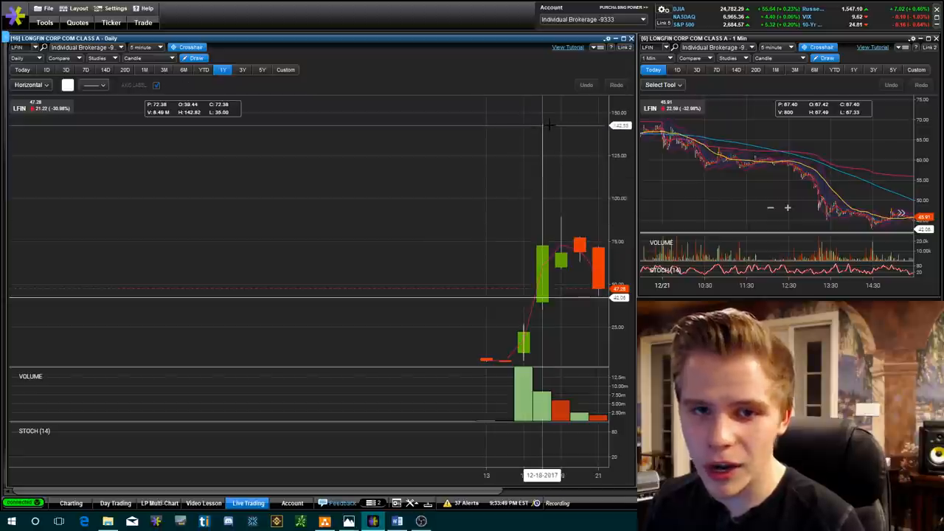
Step: Return to the one-minute intraday view for LTEA's full-day chart
left_click(22, 69)
type("LTEA")
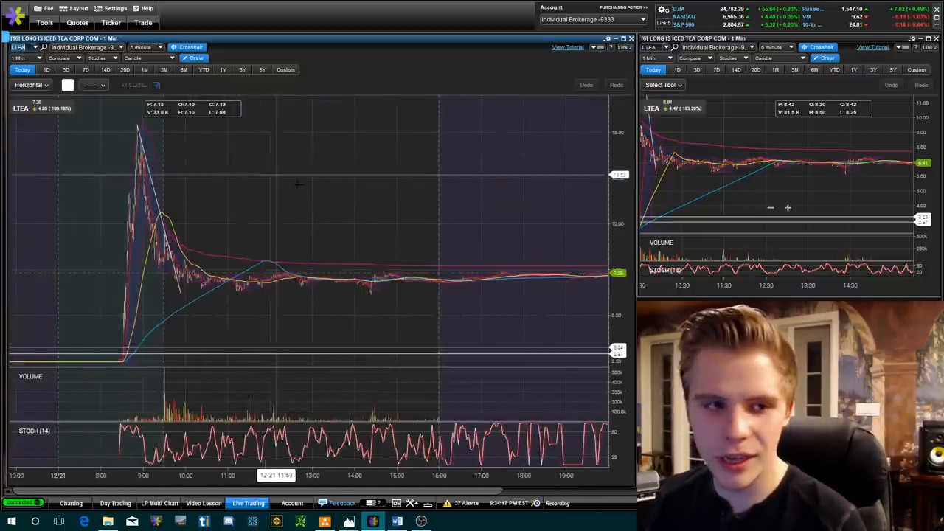
Step: Bring up the News window from Tools and load headlines for LTEA
left_click(44, 22)
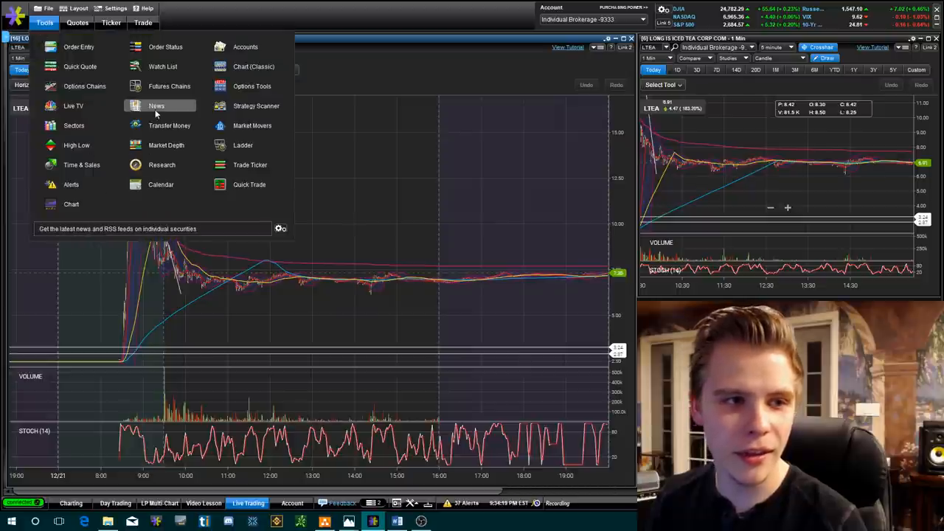
left_click(156, 106)
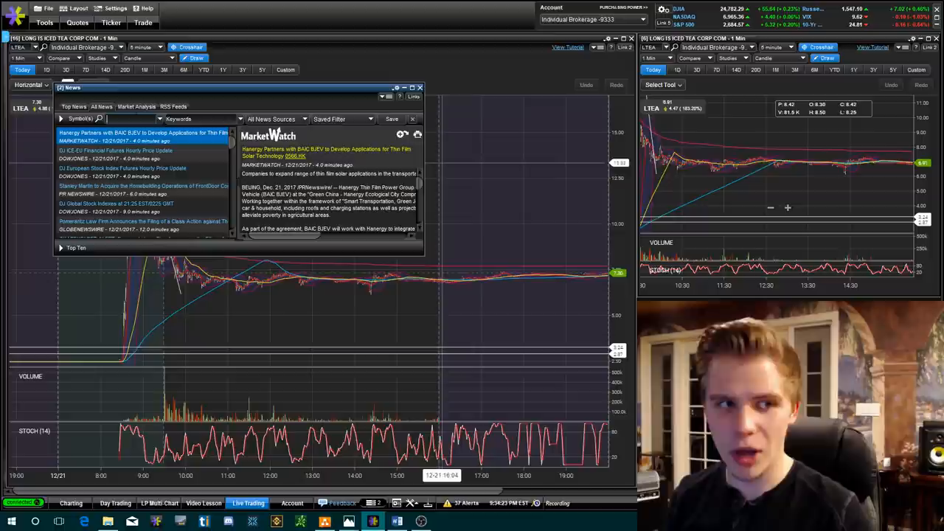
type("LTEA")
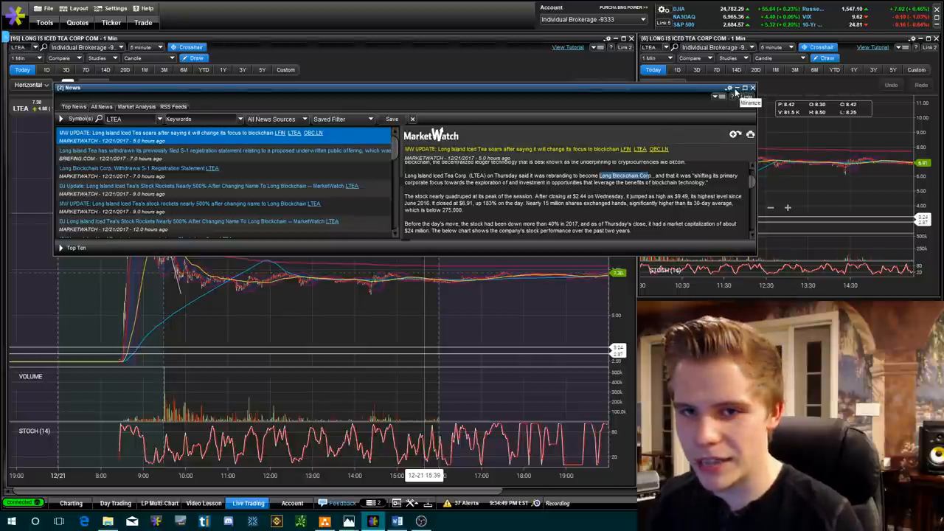
Step: View the trade-table screenshot with three LTEA shorts and the $434.20 realized gain
left_click(752, 88)
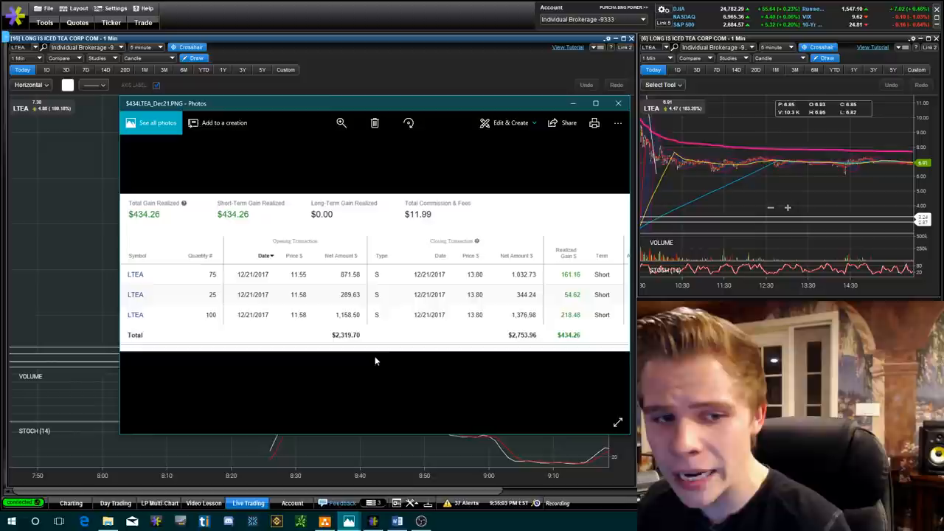
mouse_move(336, 349)
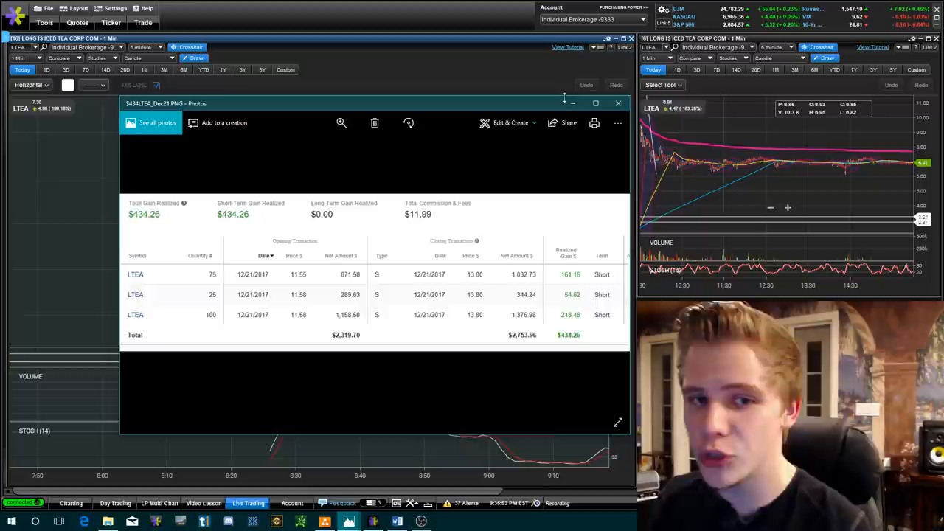
left_click(618, 103)
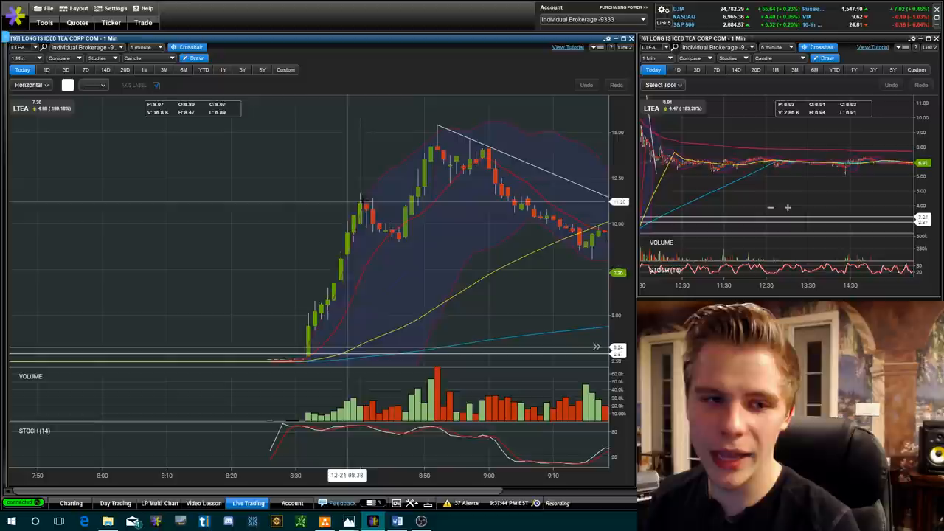
mouse_move(405, 204)
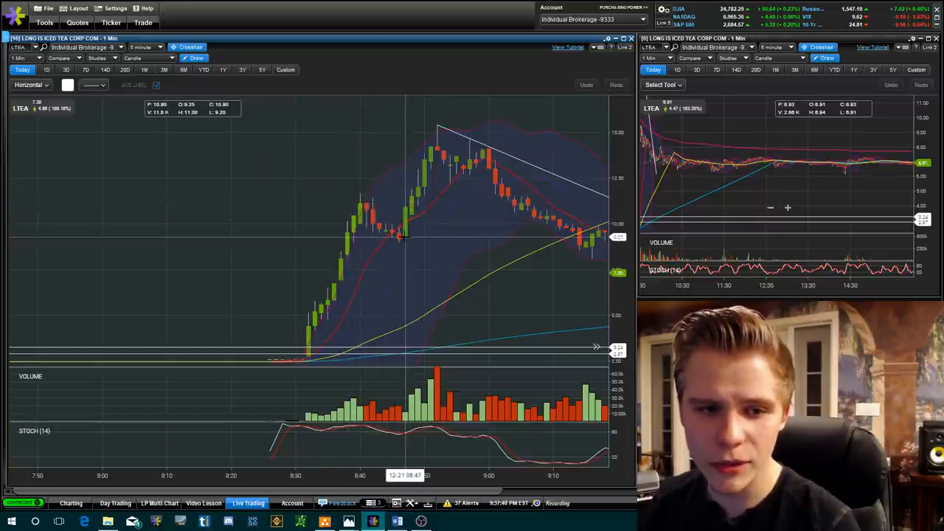
mouse_move(347, 193)
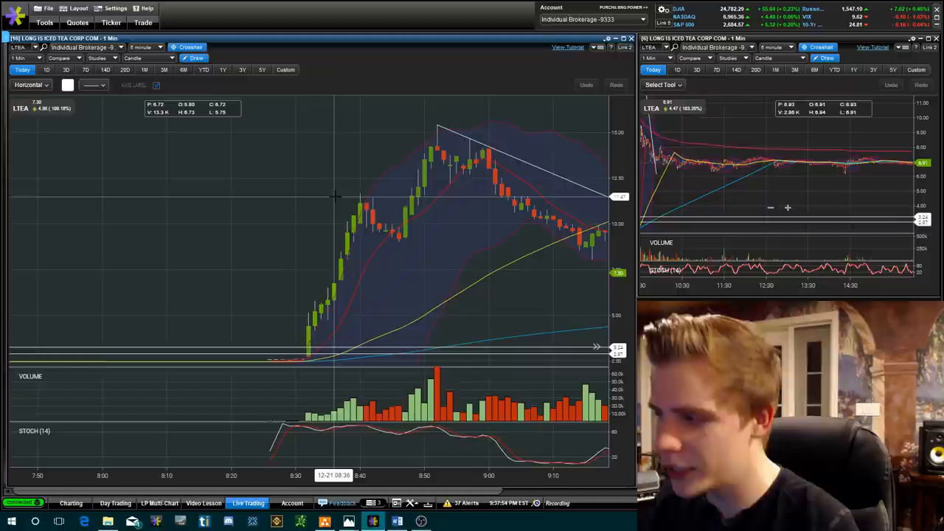
mouse_move(278, 185)
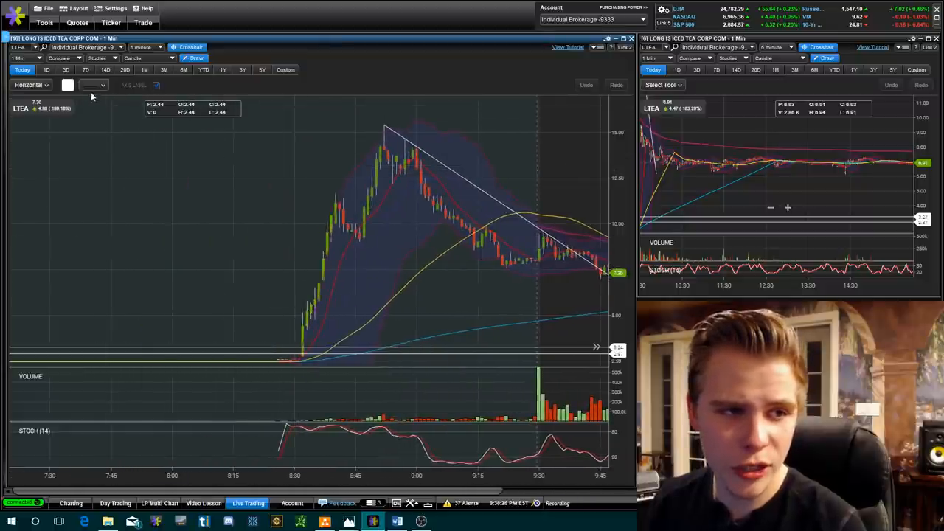
mouse_move(332, 195)
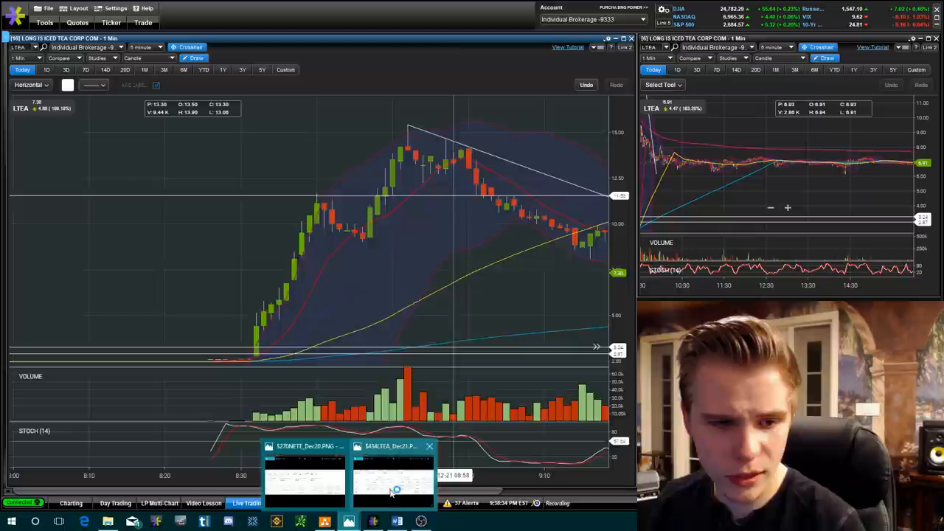
left_click(392, 479)
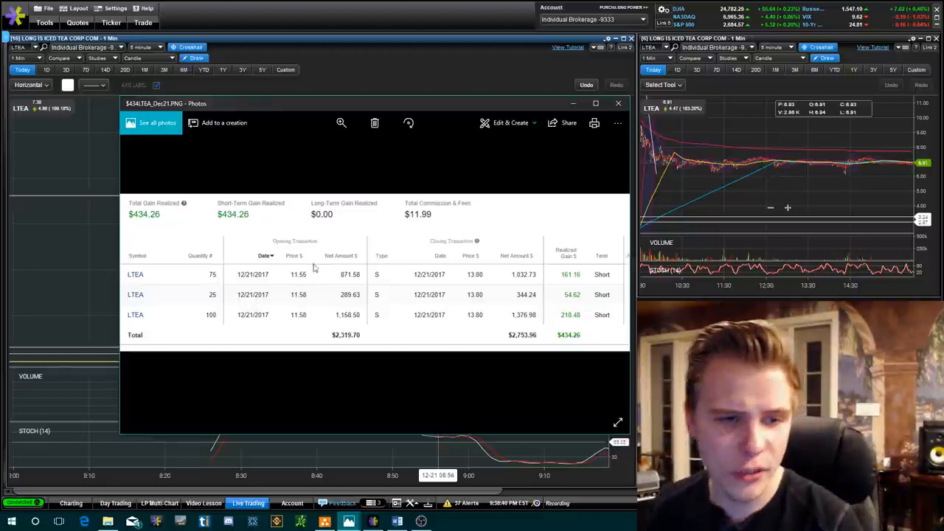
left_click(618, 104)
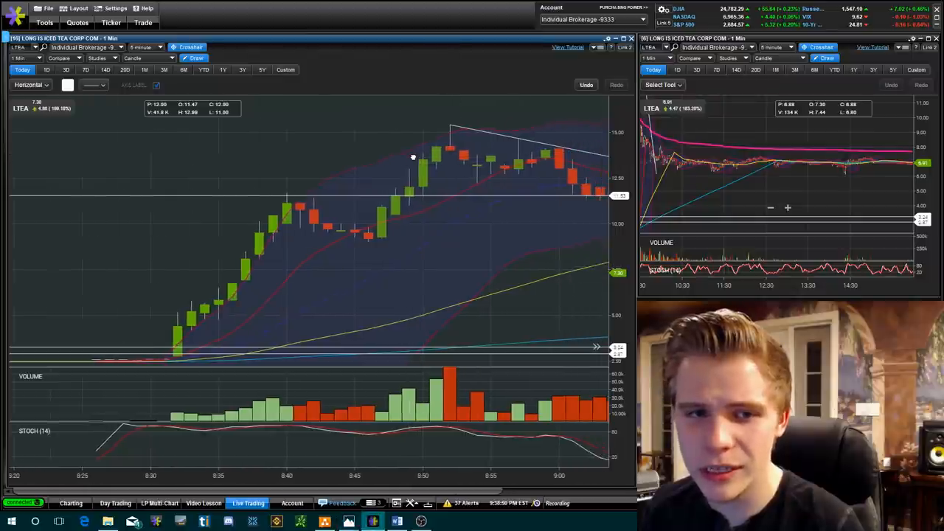
left_click_drag(413, 157, 450, 124)
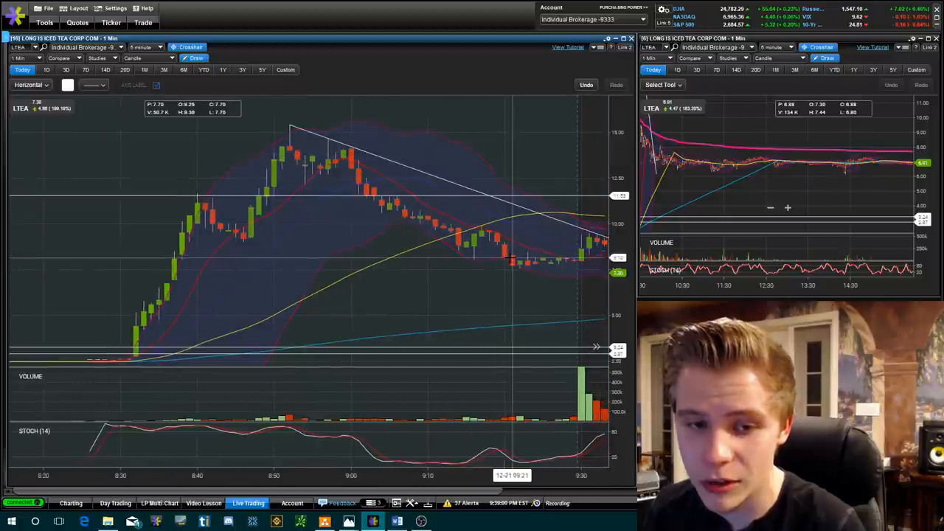
mouse_move(501, 273)
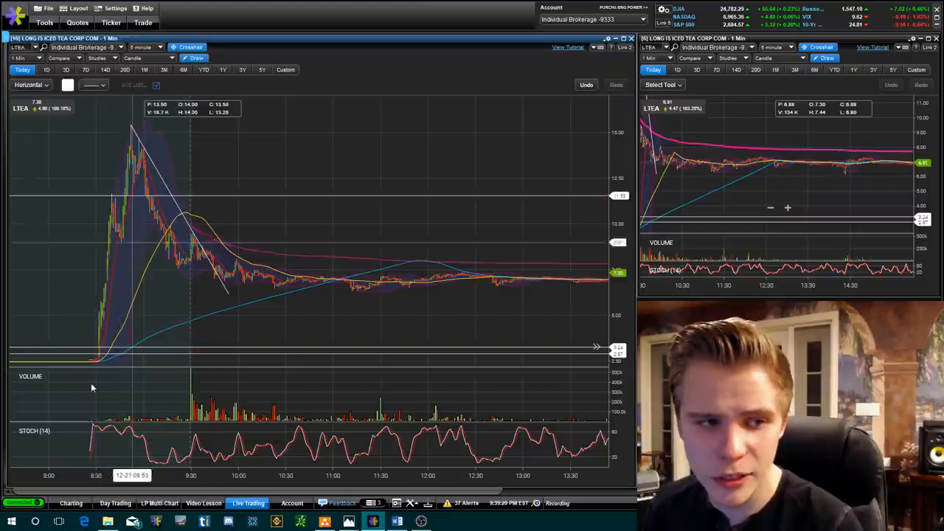
mouse_move(96, 213)
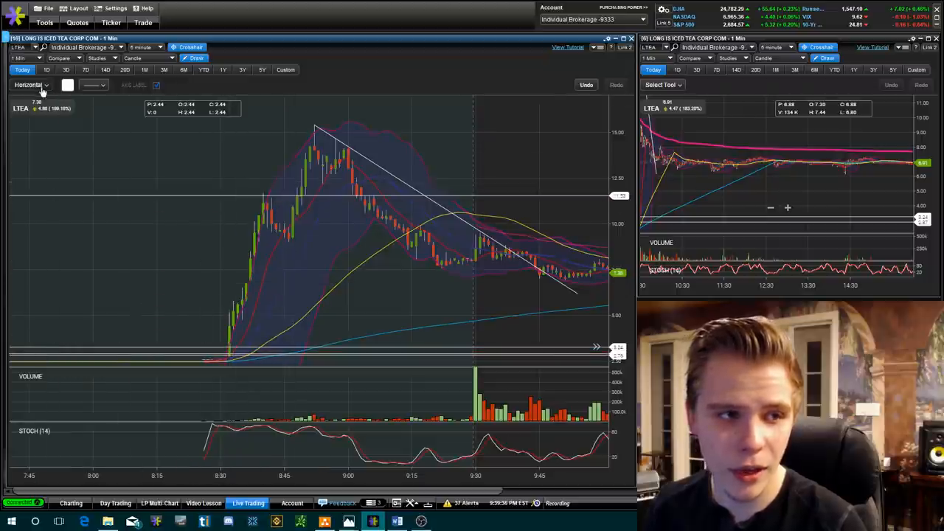
Step: Measure the LTEA spike with a Segment line from its base to its peak
left_click(30, 84)
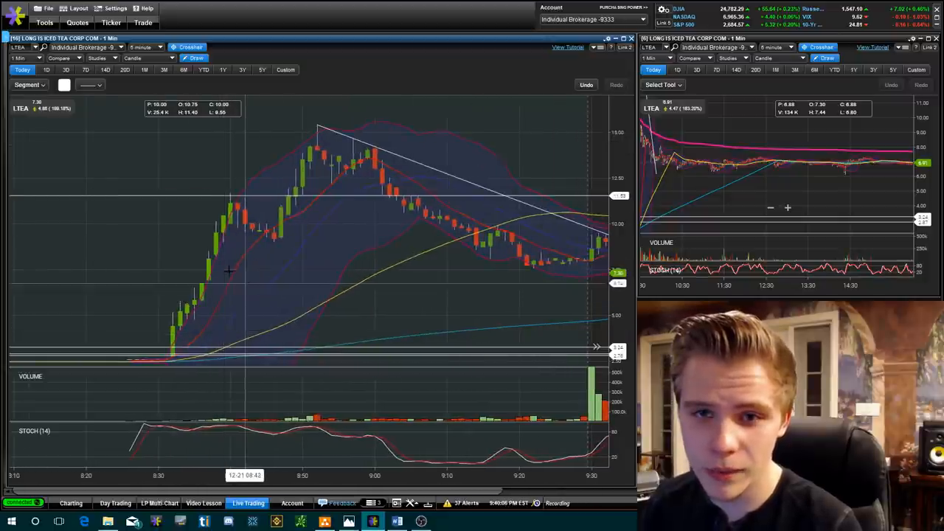
mouse_move(228, 273)
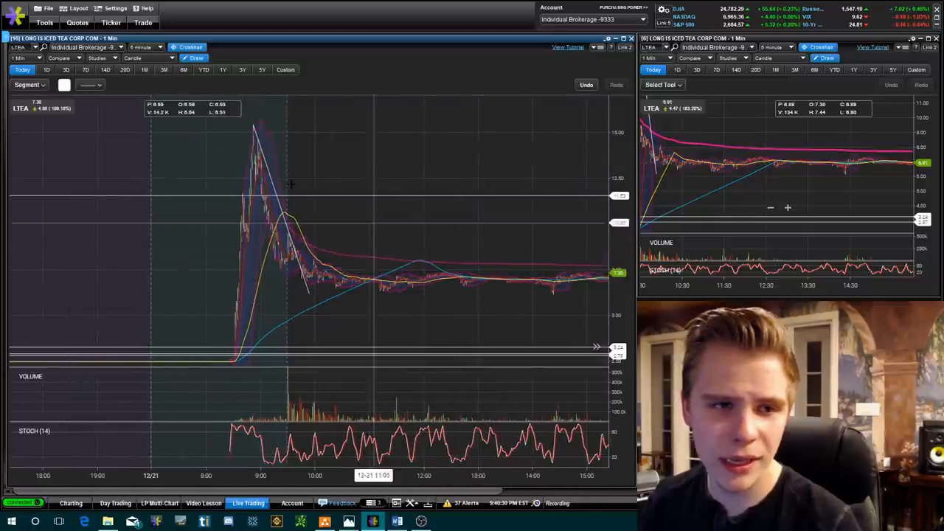
left_click_drag(254, 126, 310, 294)
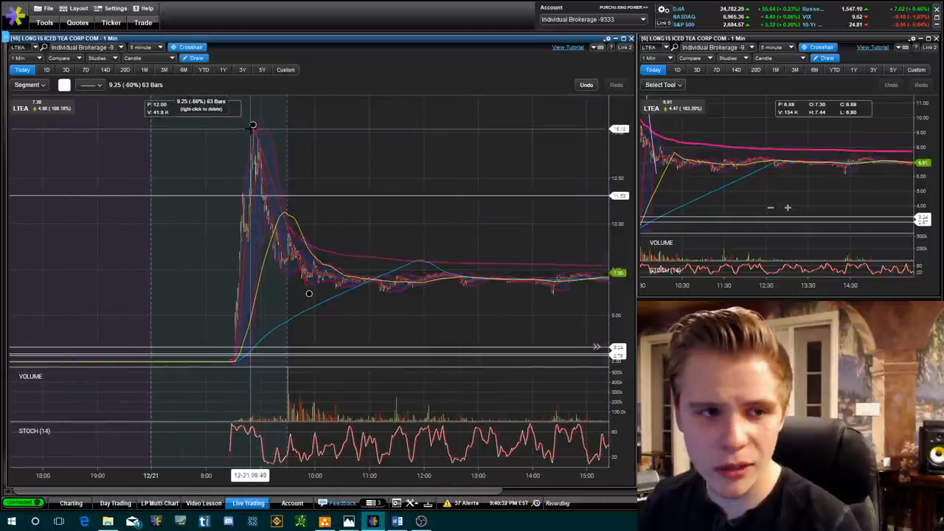